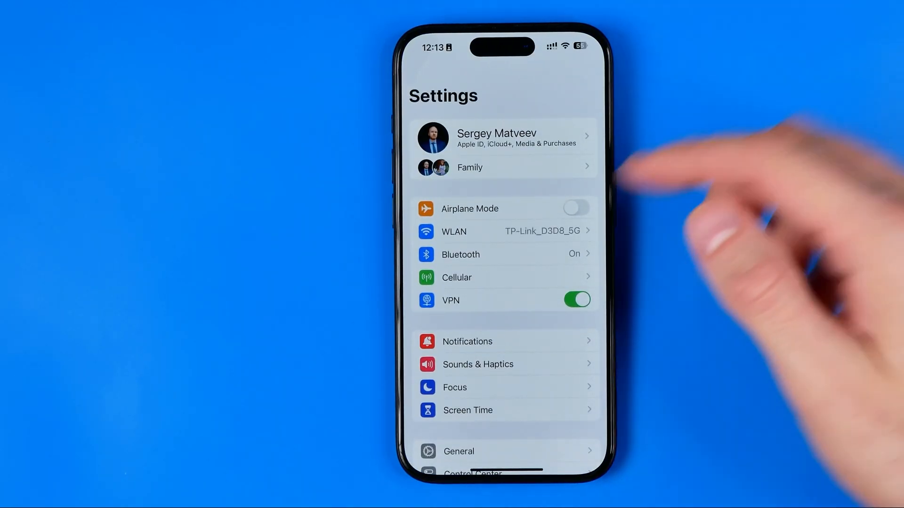
Step: Under Privacy & Security, confirm Apple Advertising shows Personalized Ads off, then return to Settings
scroll(down, 3)
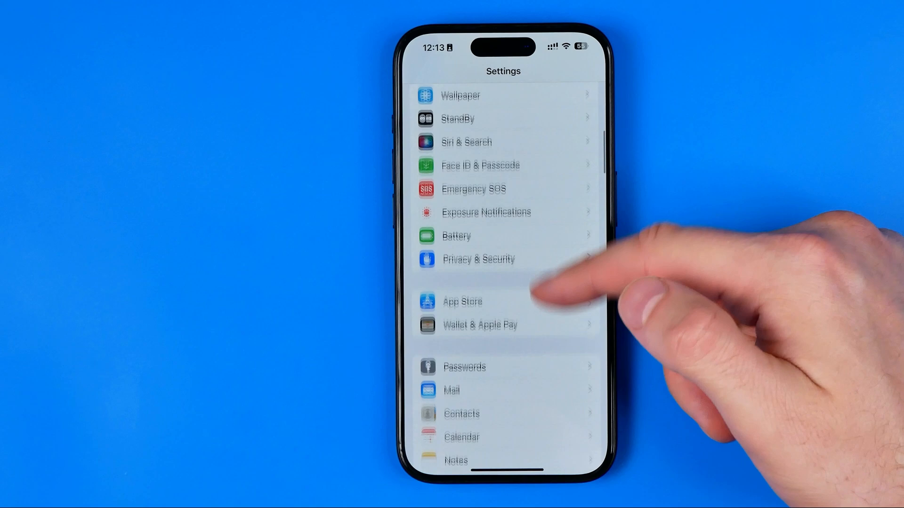
scroll(down, 3)
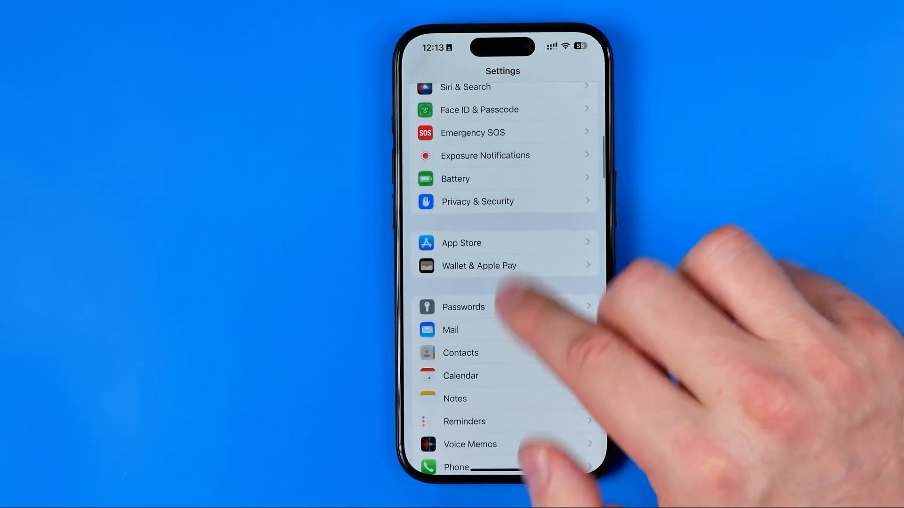
click(477, 201)
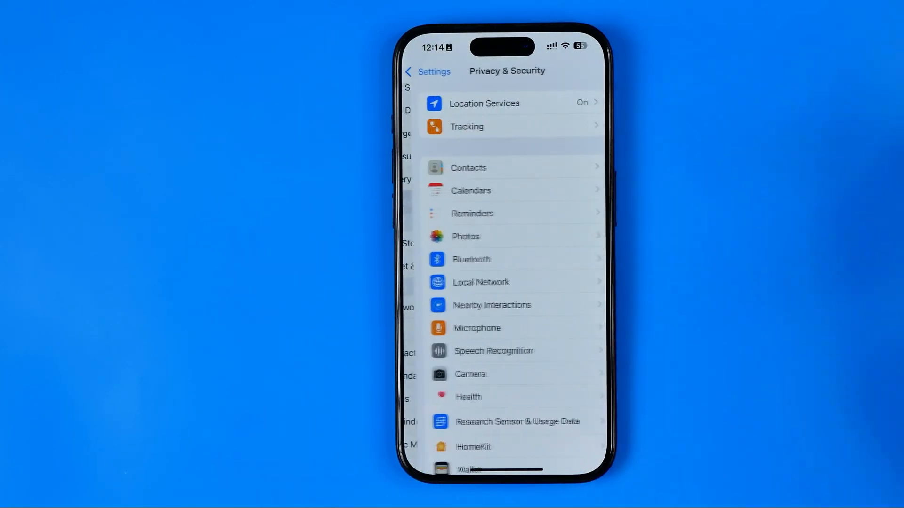
scroll(down, 3)
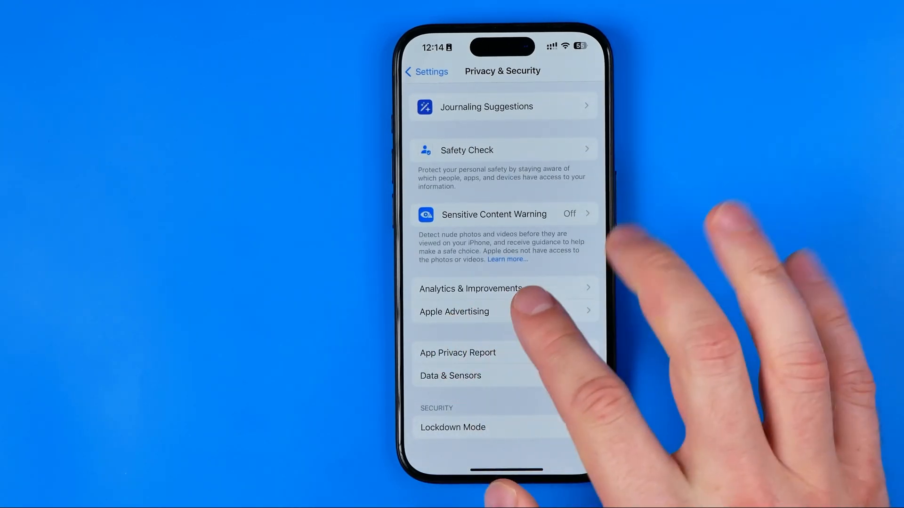
click(453, 311)
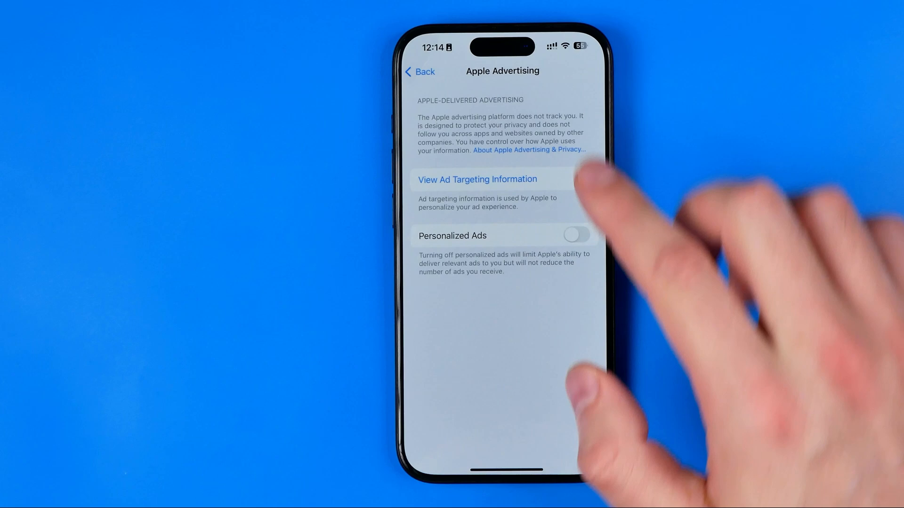
click(420, 72)
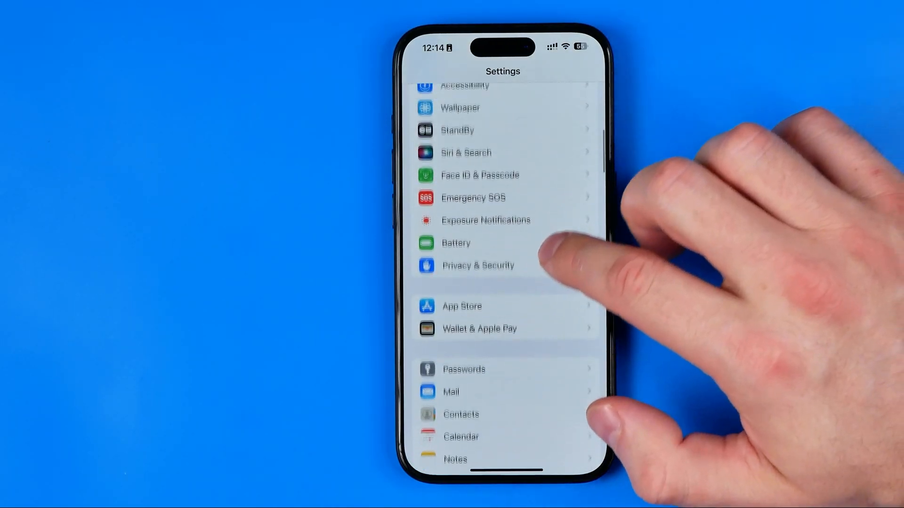
Step: Go into Screen Time from the main Settings list
scroll(down, 3)
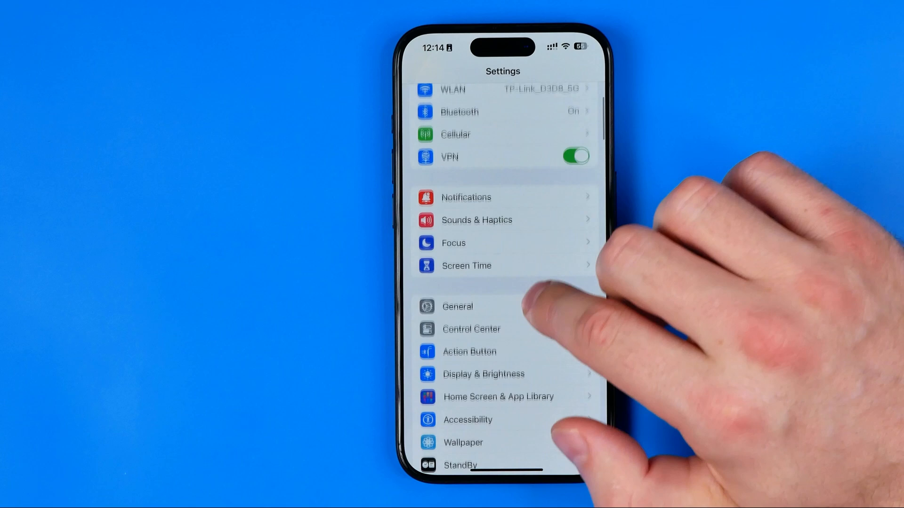
scroll(down, 3)
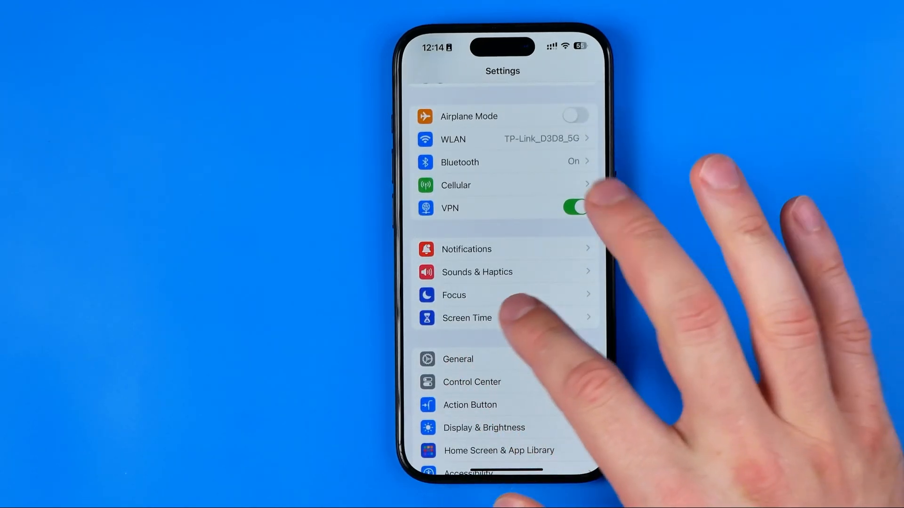
click(467, 317)
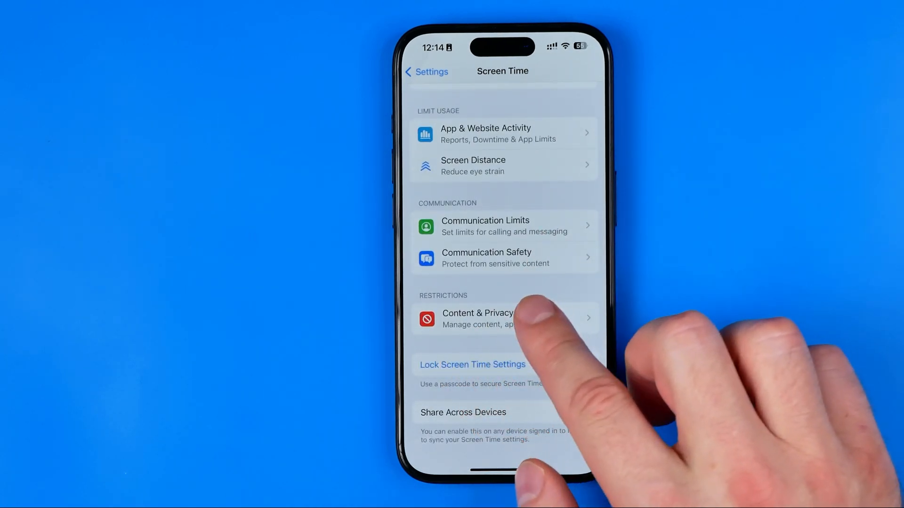
Step: Set Apple Advertising to Don't Allow in Content & Privacy Restrictions and return to Settings
click(477, 319)
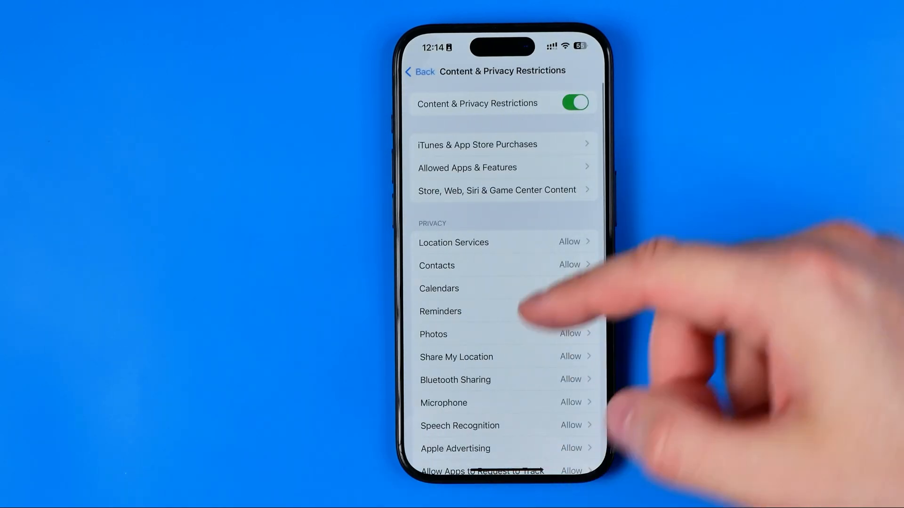
scroll(down, 3)
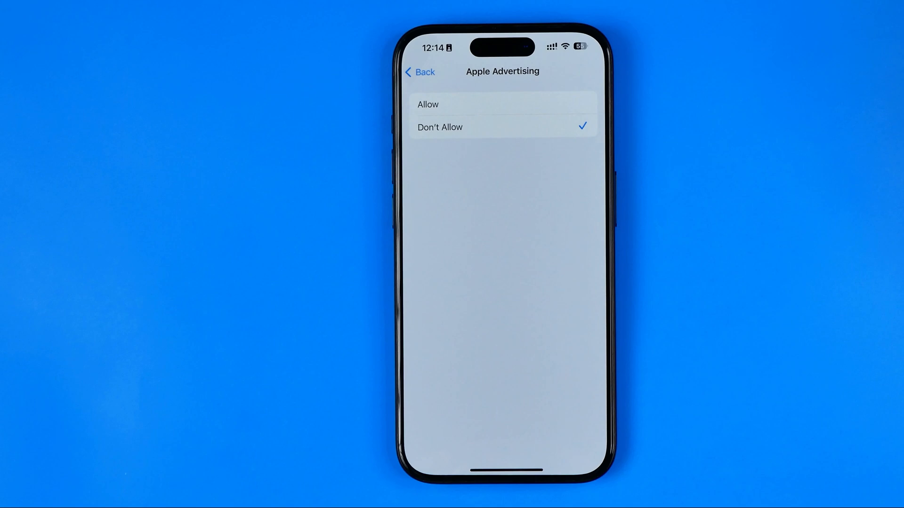
click(420, 71)
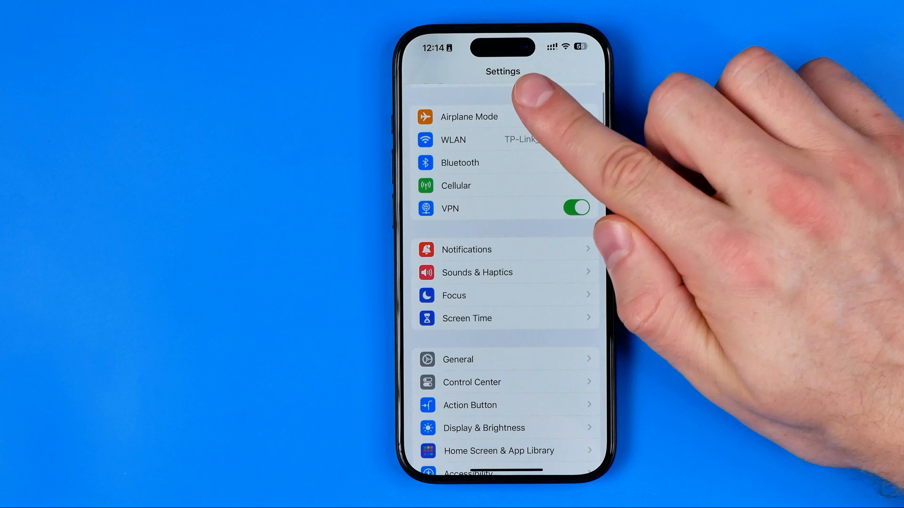
Step: Scroll the Settings list down to reach Safari
scroll(down, 3)
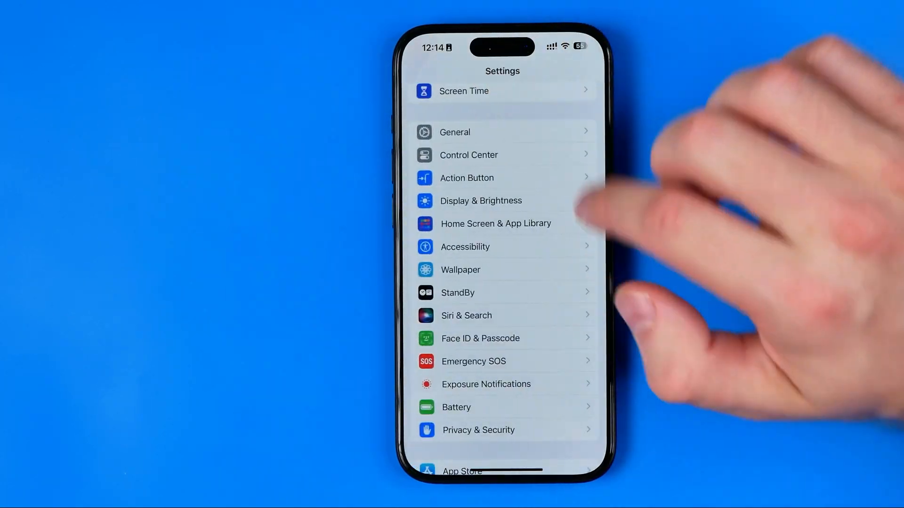
scroll(down, 3)
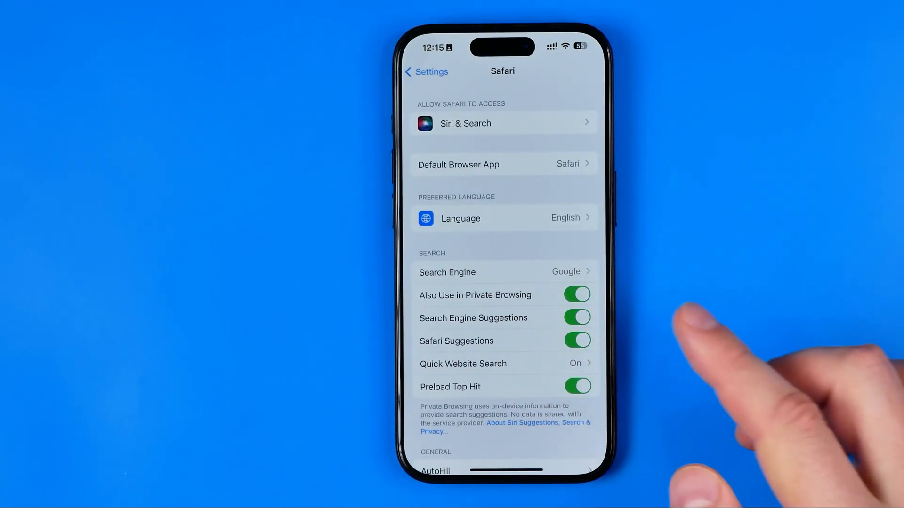
Step: Switch on Block Pop-ups in Safari's General section
scroll(down, 3)
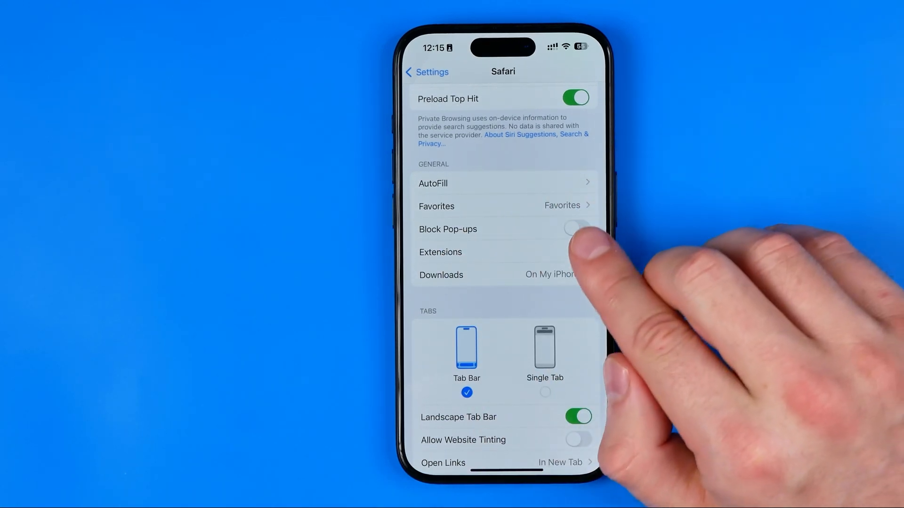
mouse_move(576, 248)
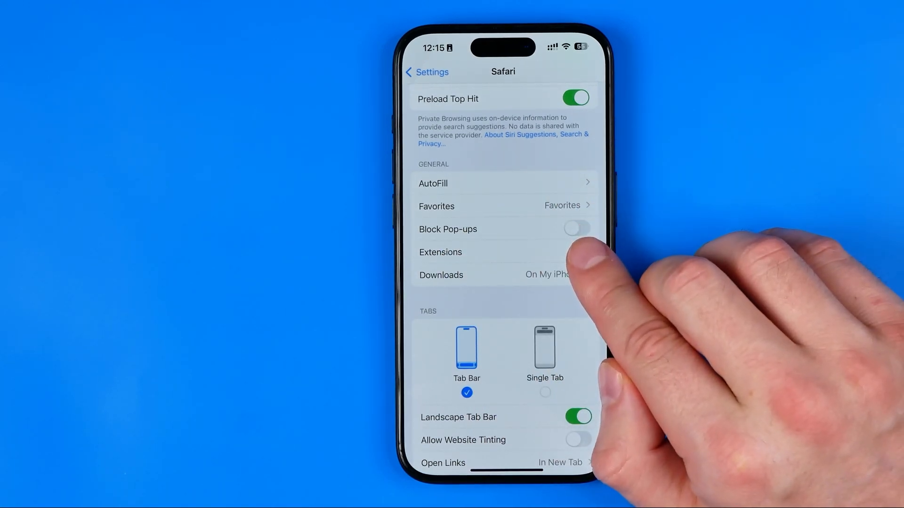
click(575, 228)
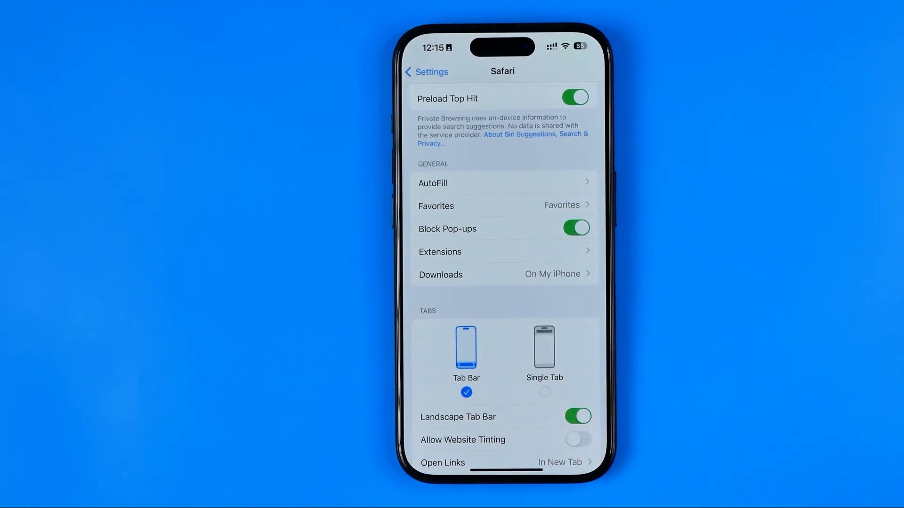